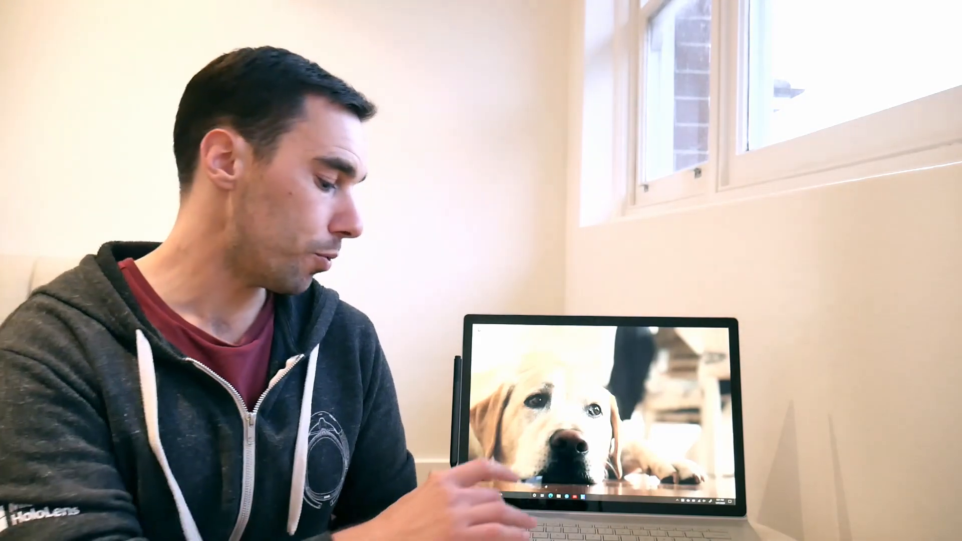
Step: Bring up the Start menu over the desktop to look for Settings
click(538, 495)
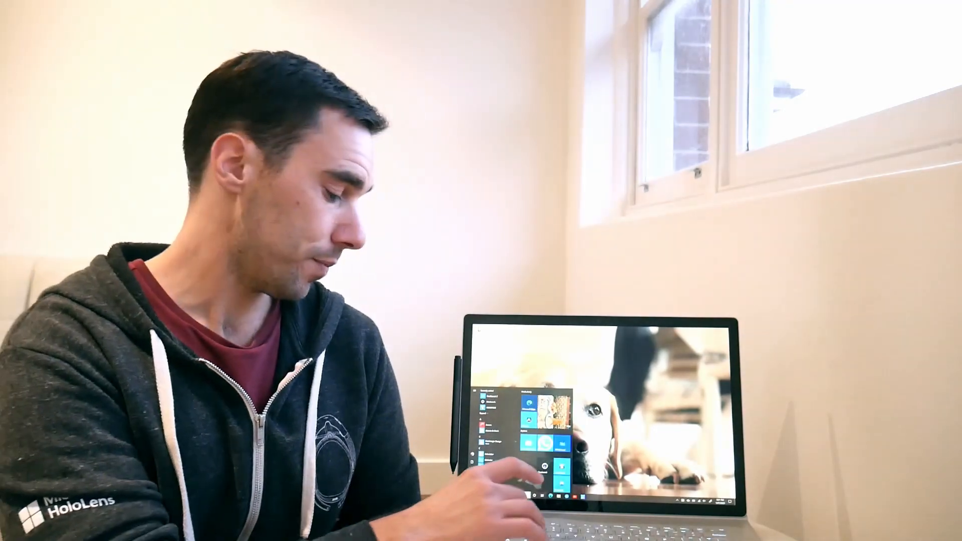